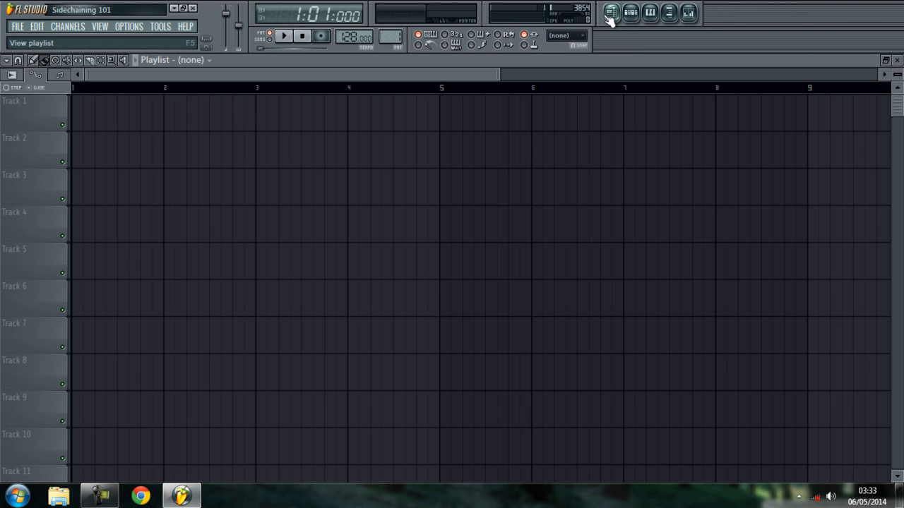
# Step: Review the Kick sample channel and the Whitenoise 3x Osc channel in Pattern 1
pyautogui.click(630, 13)
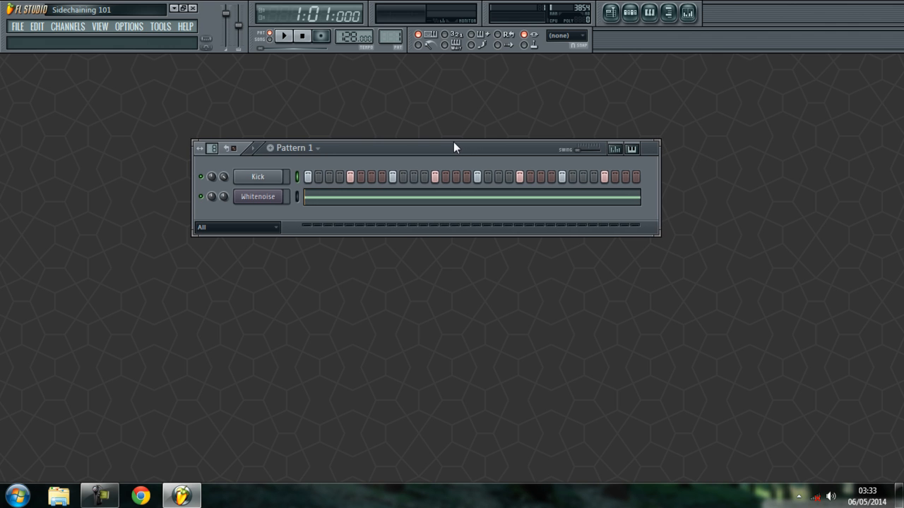
pyautogui.moveTo(416, 148)
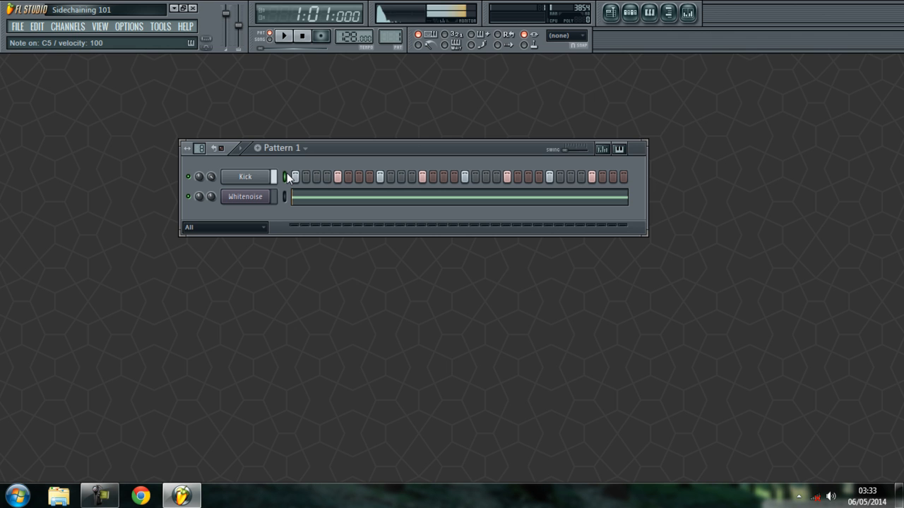
pyautogui.click(246, 176)
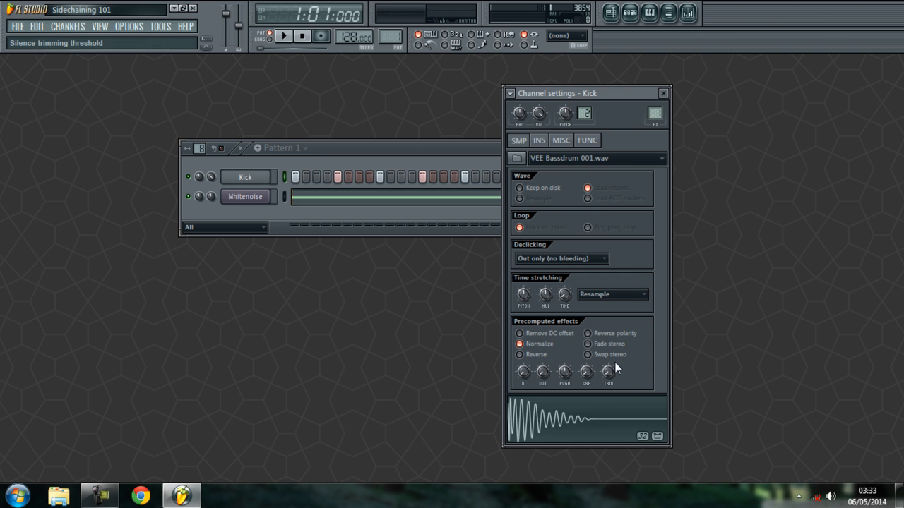
pyautogui.click(246, 196)
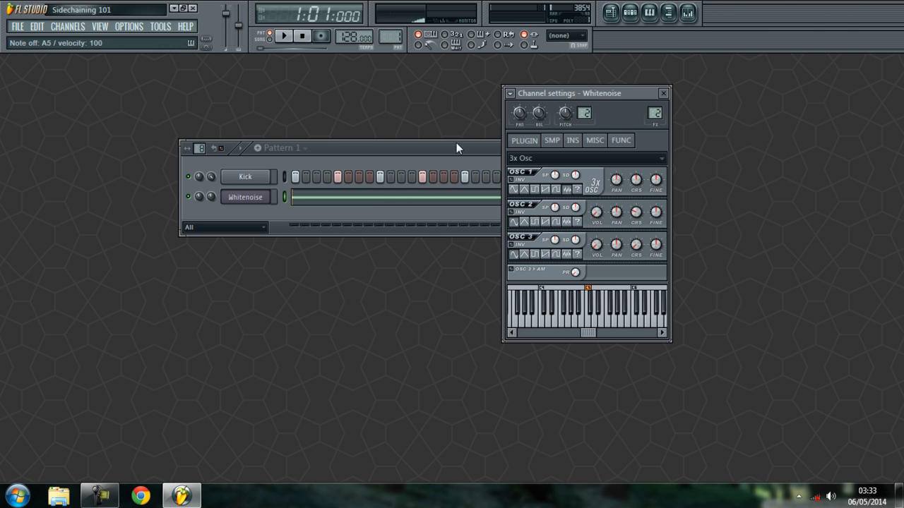
pyautogui.click(662, 93)
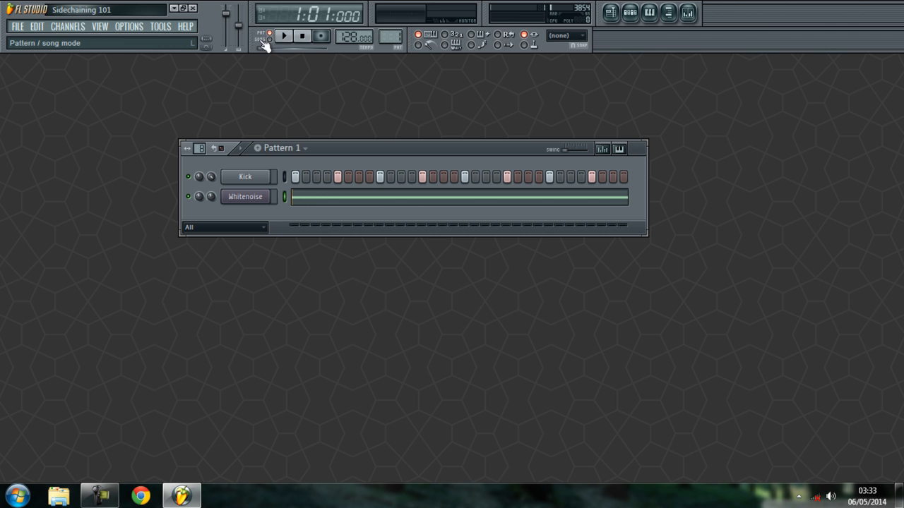
pyautogui.click(284, 36)
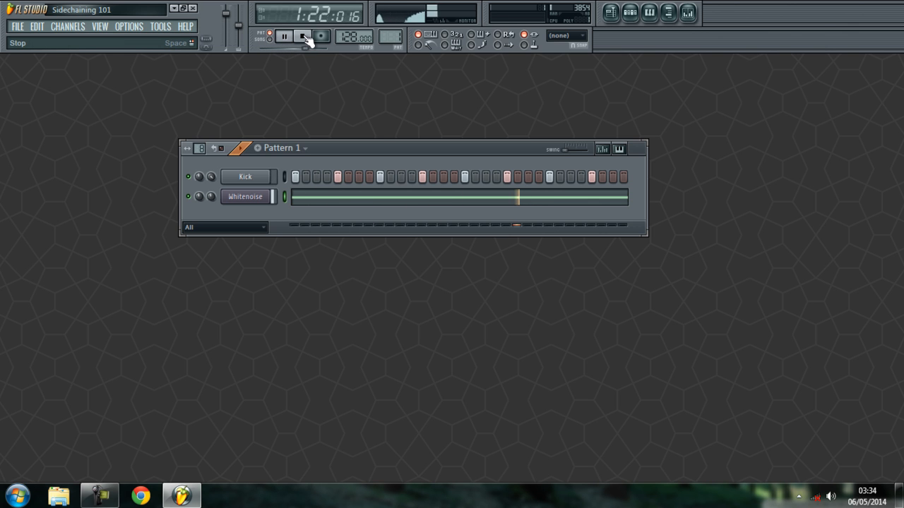
pyautogui.click(302, 37)
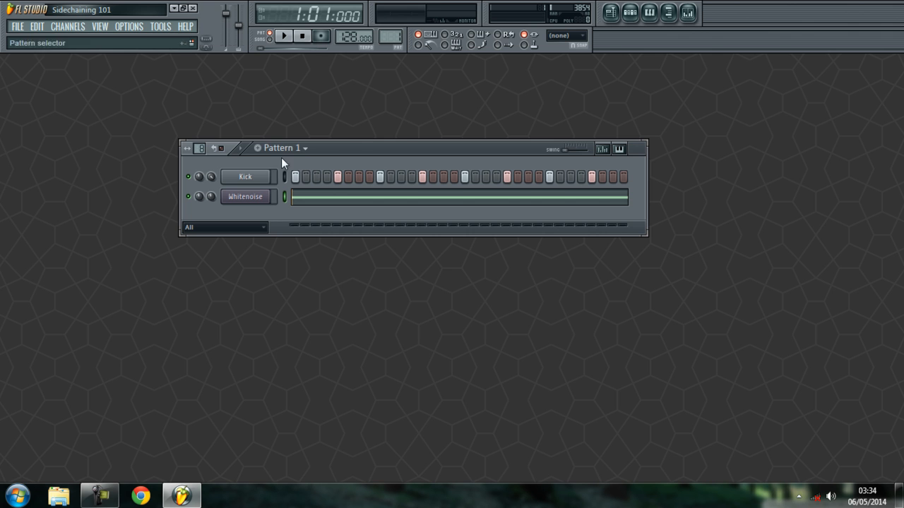
pyautogui.moveTo(295, 158)
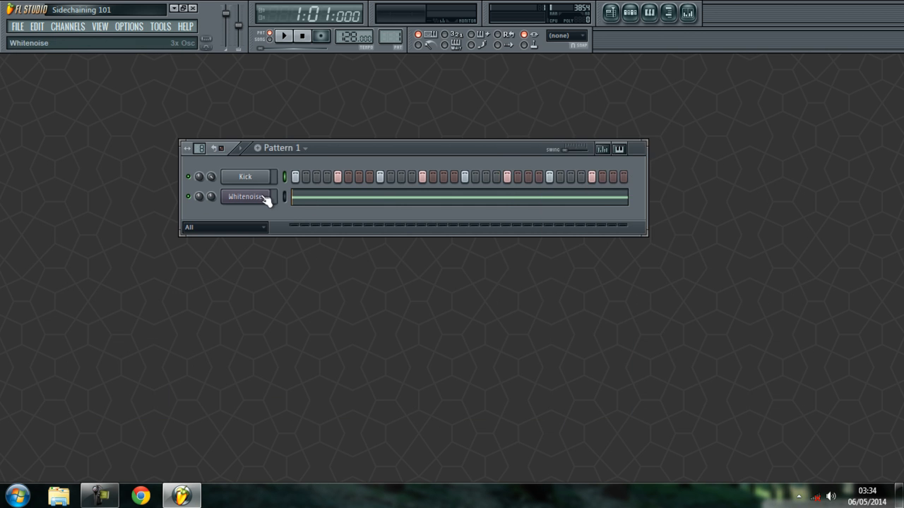
# Step: Show Kick and Whitenoise on their own mixer inserts, Whitenoise carrying Parametric EQ 2
pyautogui.click(246, 197)
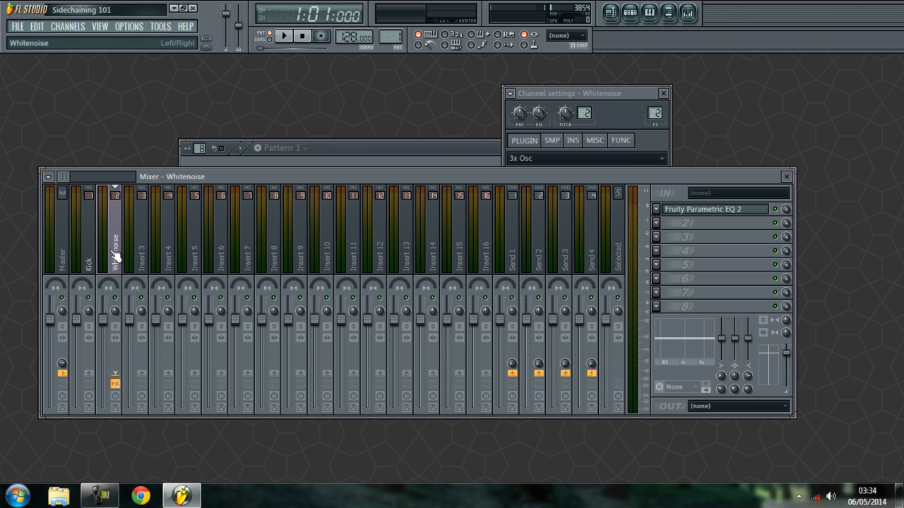
pyautogui.click(88, 254)
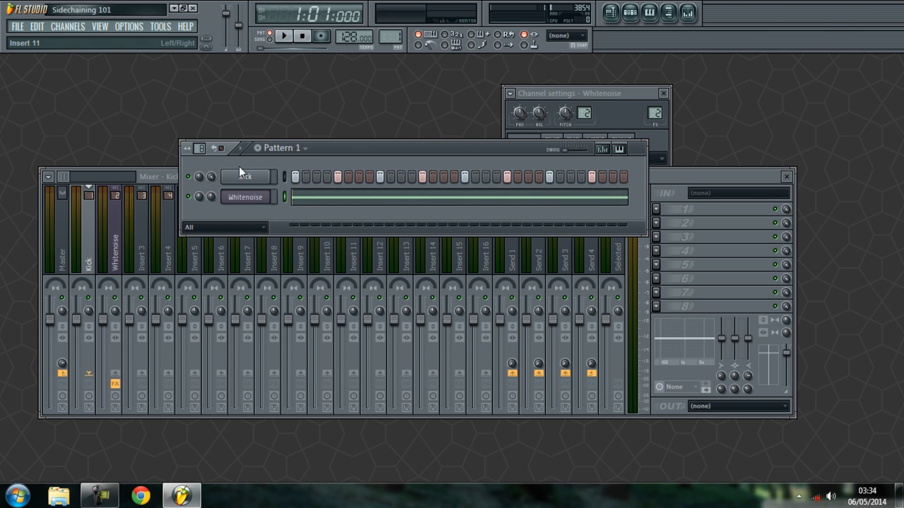
pyautogui.click(245, 176)
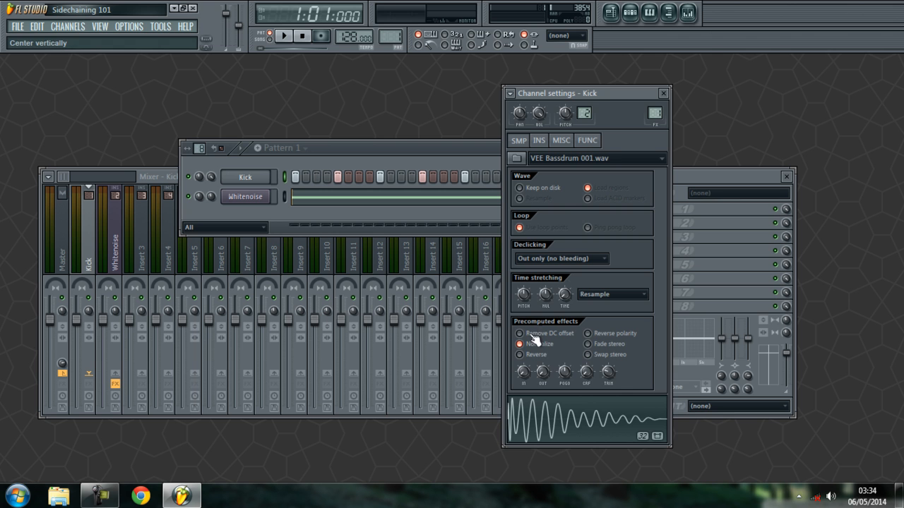
pyautogui.click(663, 94)
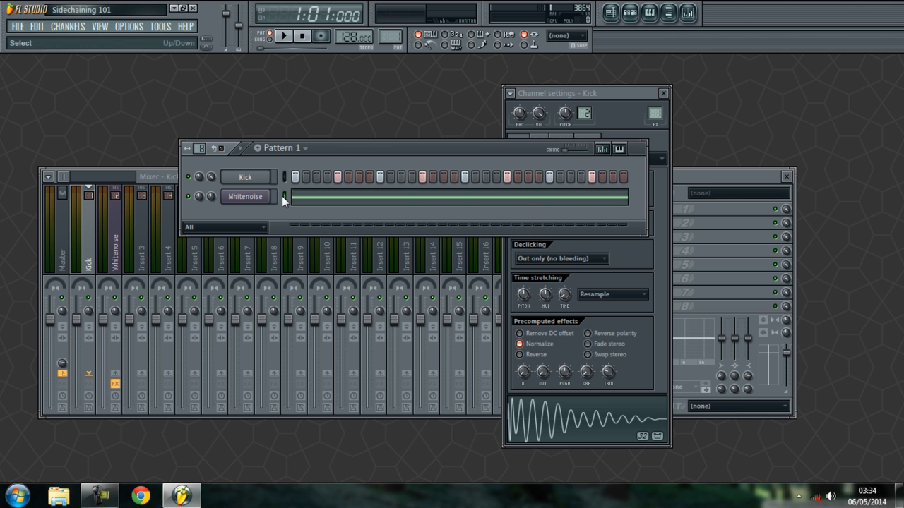
pyautogui.click(246, 196)
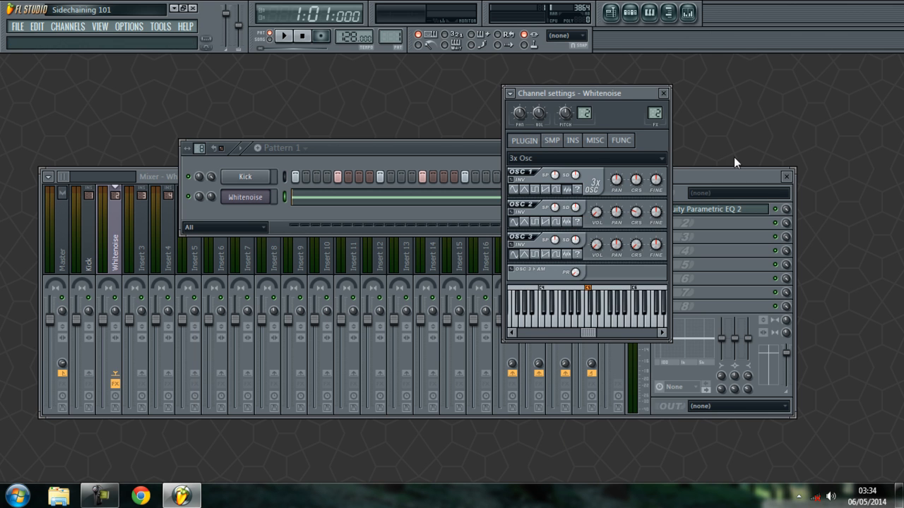
pyautogui.click(662, 94)
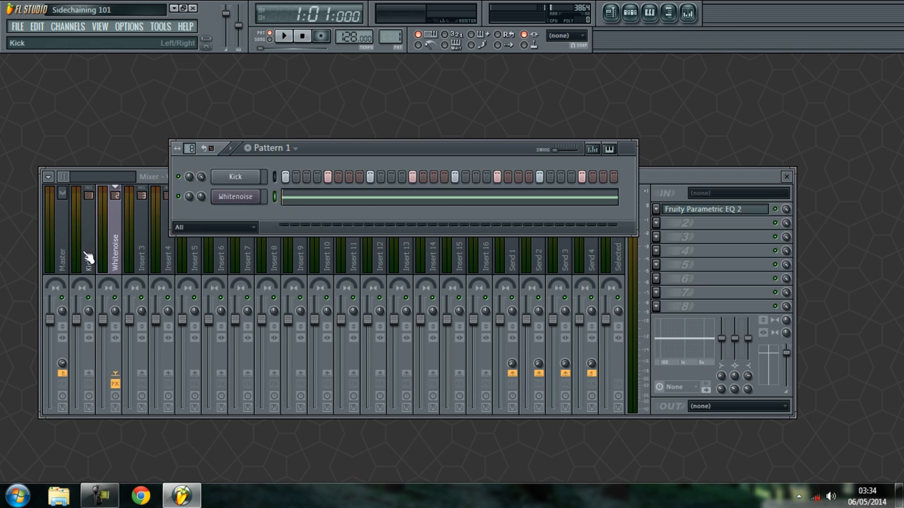
# Step: Load a Fruity Peak Controller into an empty FX slot on the Kick insert
pyautogui.click(715, 223)
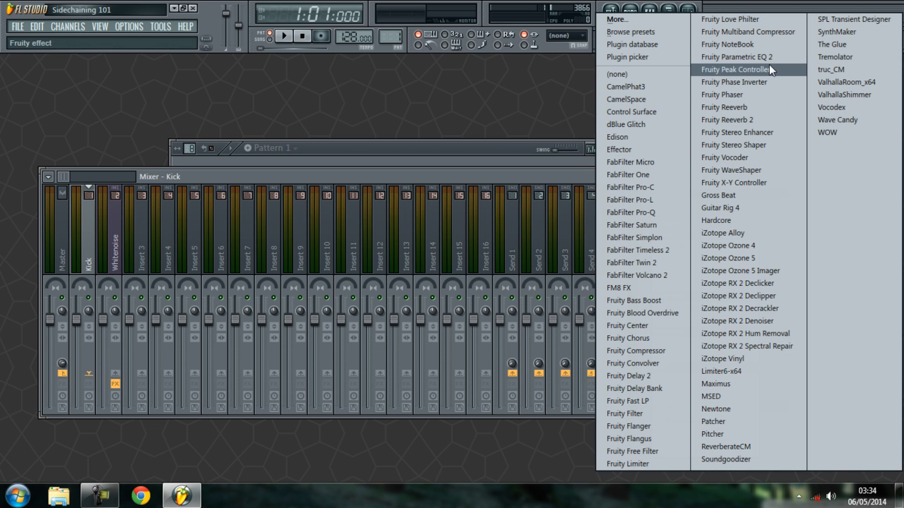
pyautogui.click(734, 69)
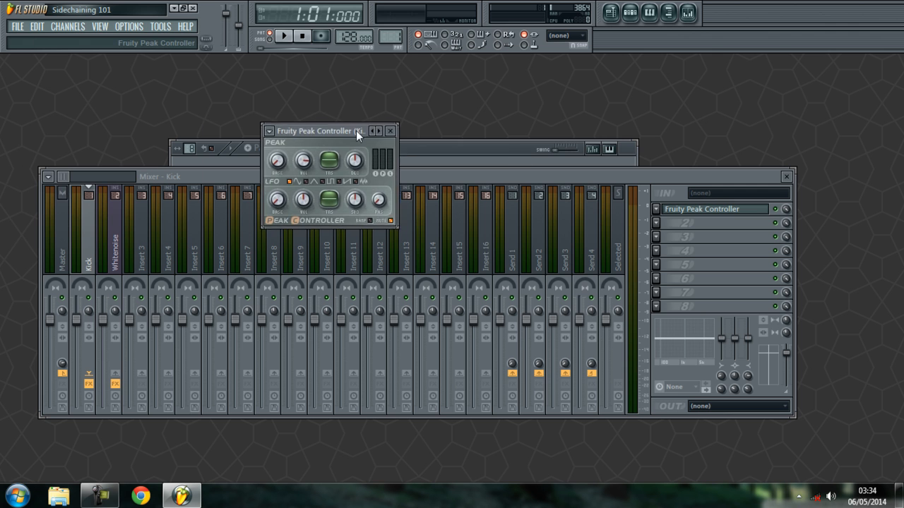
pyautogui.moveTo(318, 130); pyautogui.dragTo(487, 183)
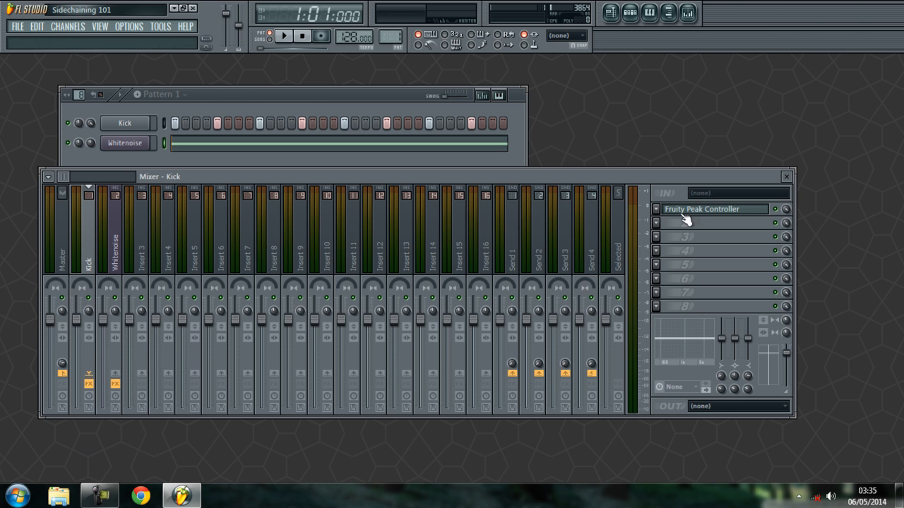
# Step: Review the Kick's Peak Controller and reach the Whitenoise volume fader's link options
pyautogui.click(700, 209)
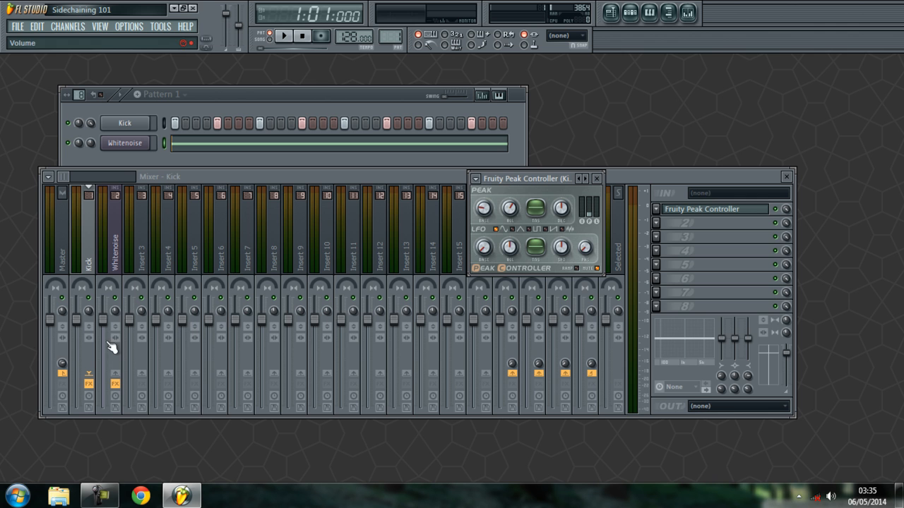
pyautogui.moveTo(110, 327)
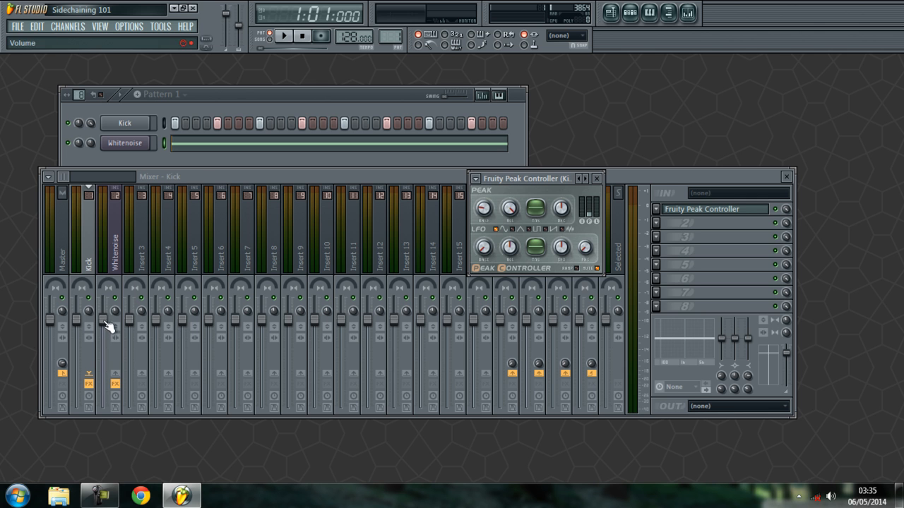
pyautogui.rightClick(113, 318)
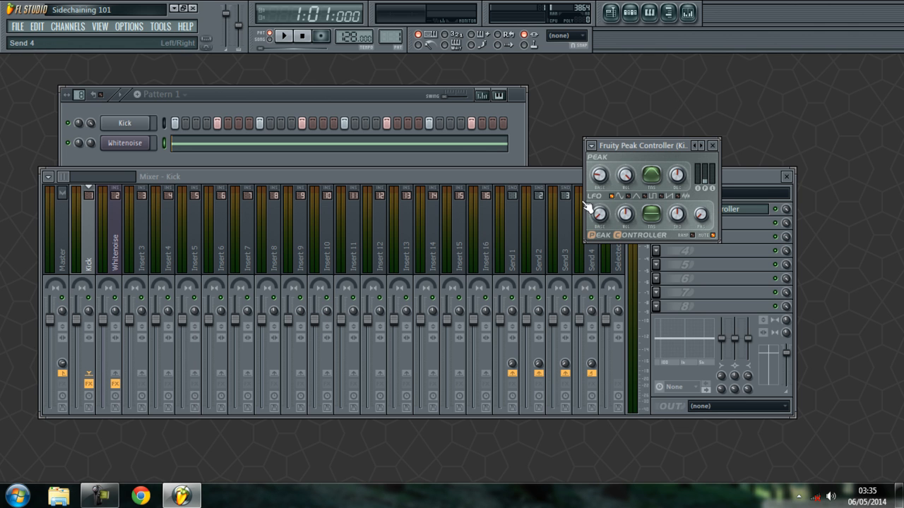
pyautogui.click(114, 247)
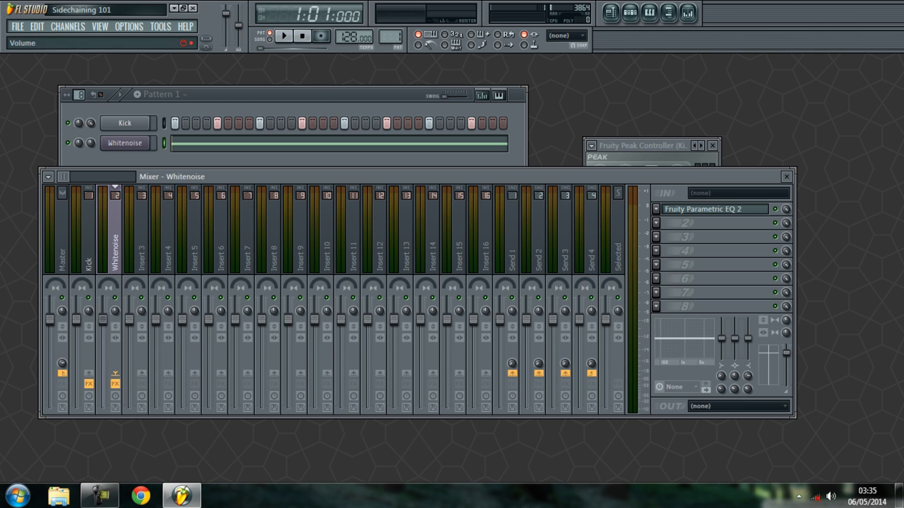
pyautogui.rightClick(88, 320)
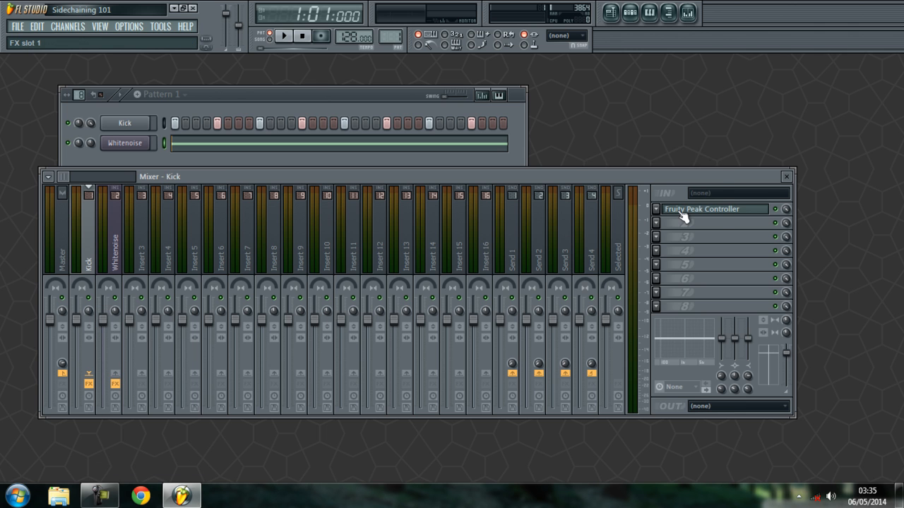
pyautogui.click(701, 209)
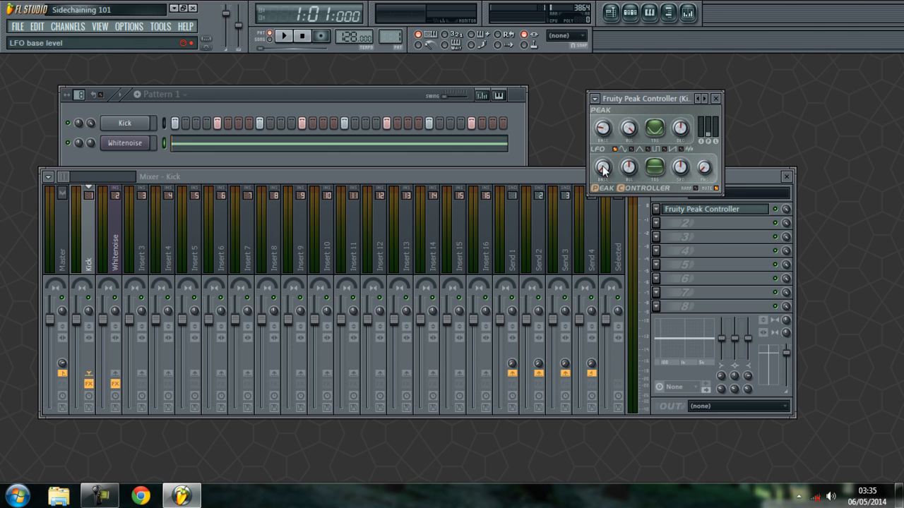
pyautogui.moveTo(606, 181)
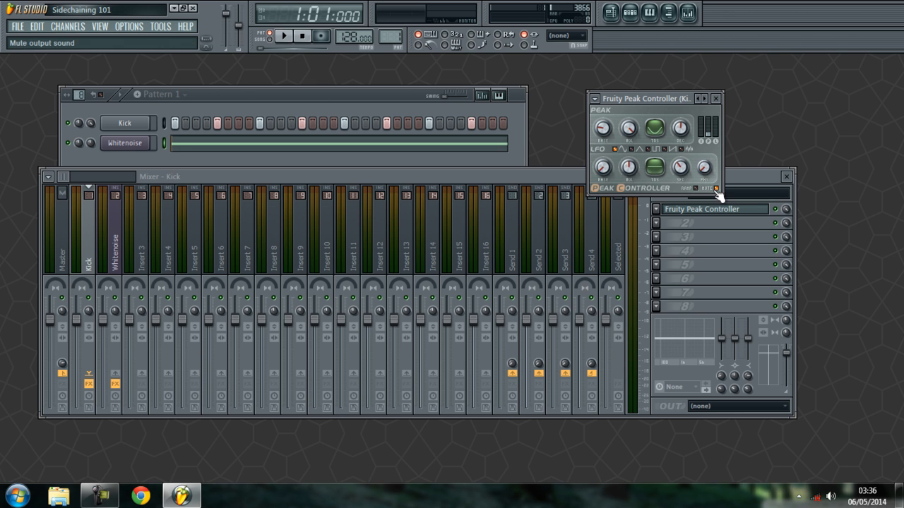
pyautogui.moveTo(720, 196)
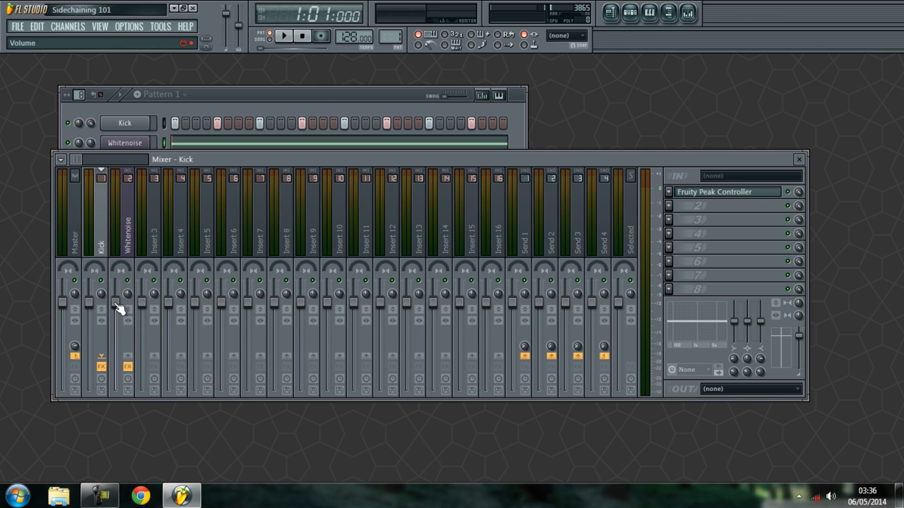
pyautogui.moveTo(127, 303)
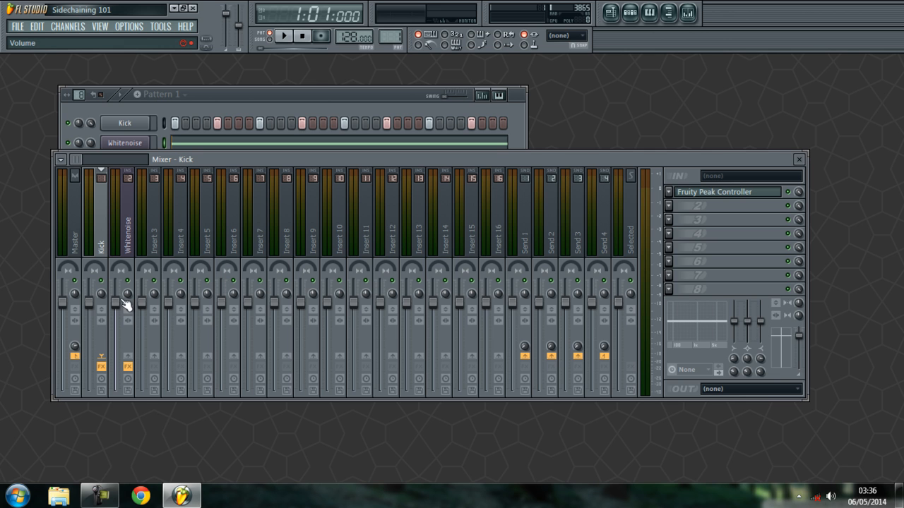
pyautogui.moveTo(139, 275)
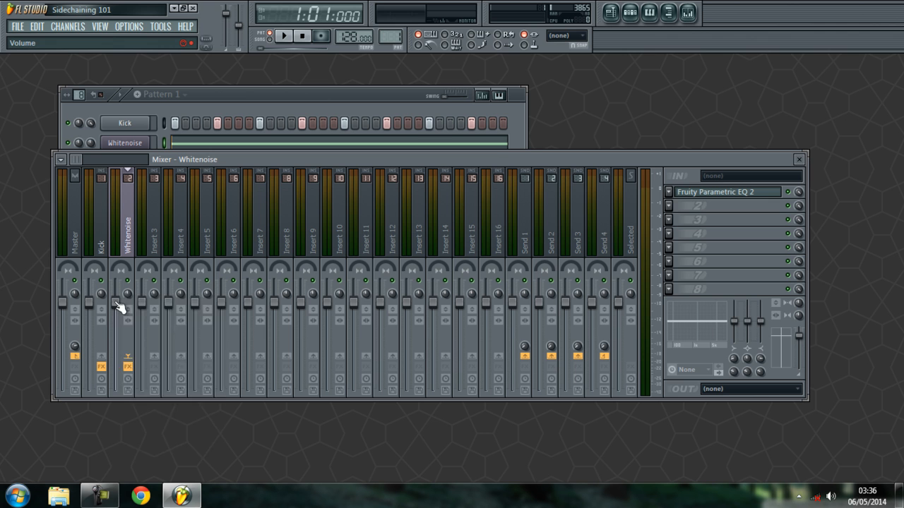
# Step: Set the Whitenoise volume's internal controller to Peak ctrl (Kick) - Peak and accept
pyautogui.rightClick(121, 304)
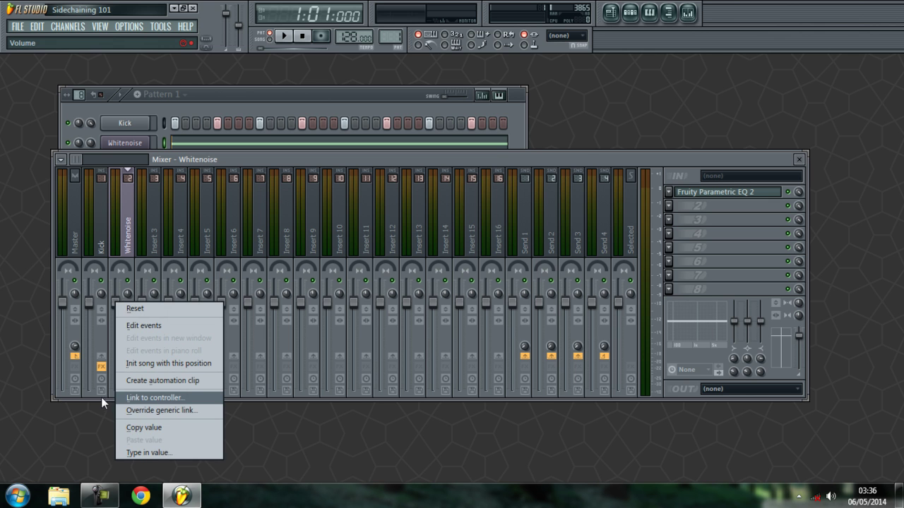
pyautogui.click(156, 398)
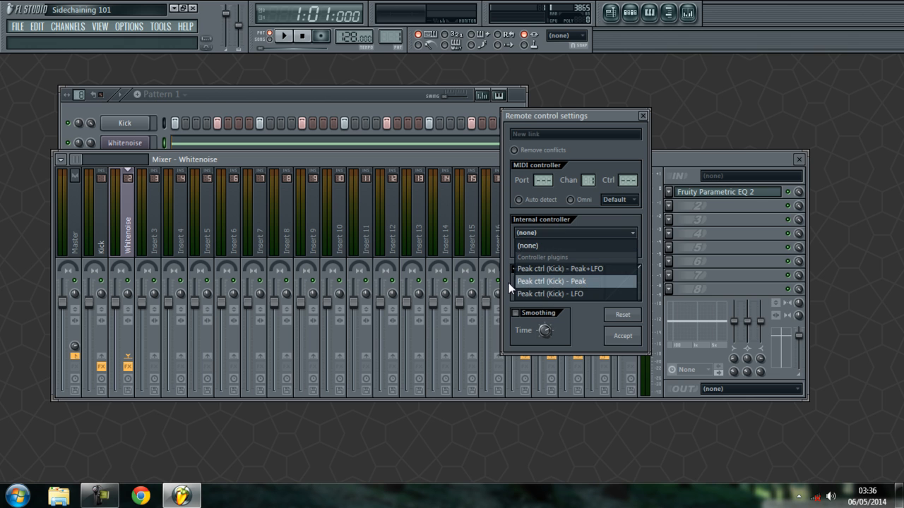
pyautogui.moveTo(579, 268)
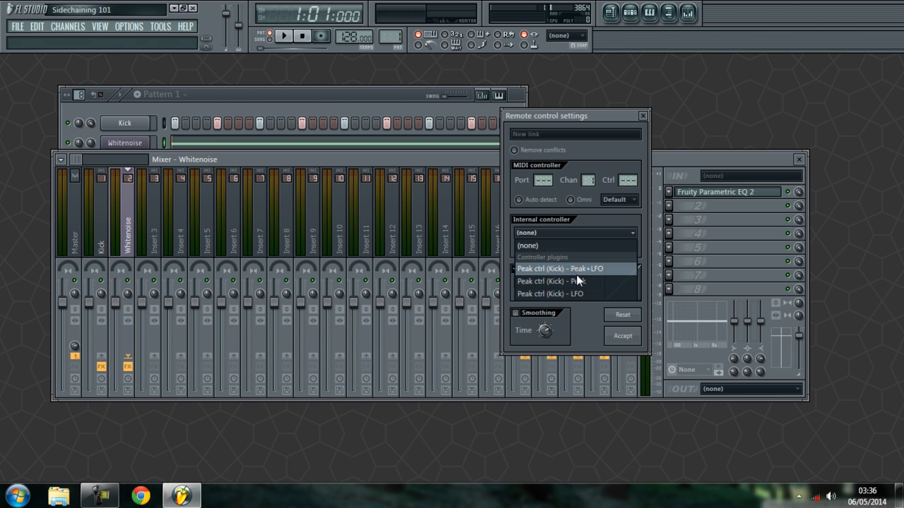
pyautogui.moveTo(551, 281)
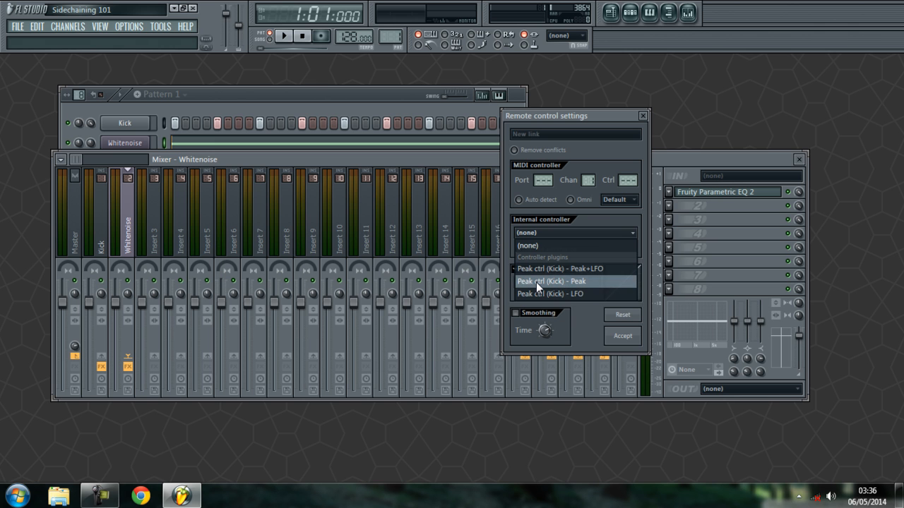
pyautogui.click(551, 281)
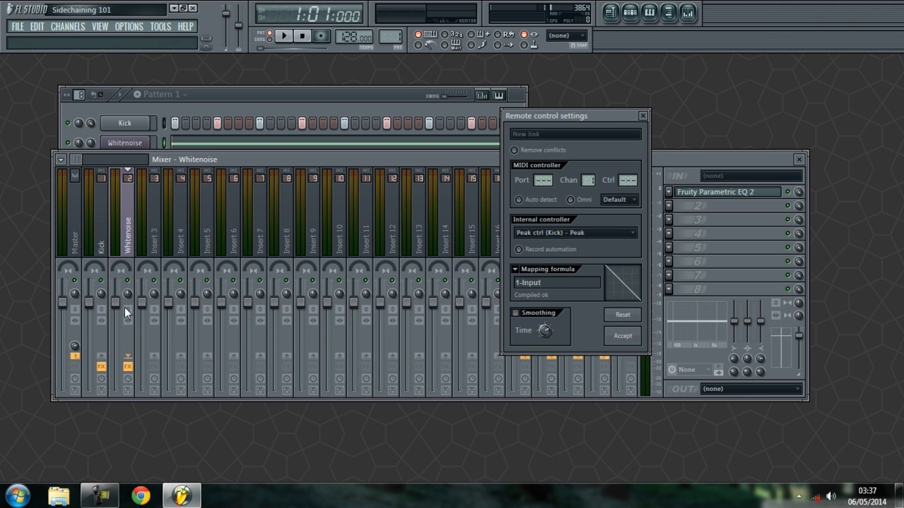
pyautogui.moveTo(373, 290)
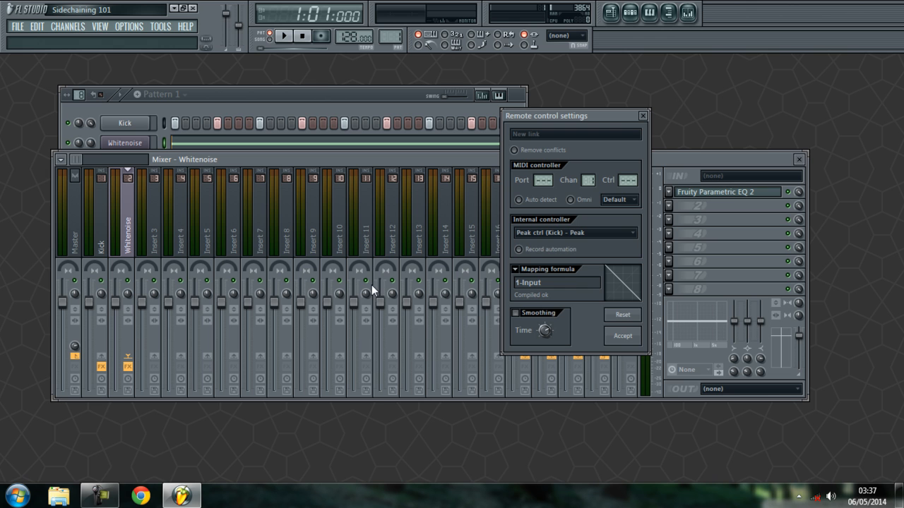
pyautogui.moveTo(623, 339)
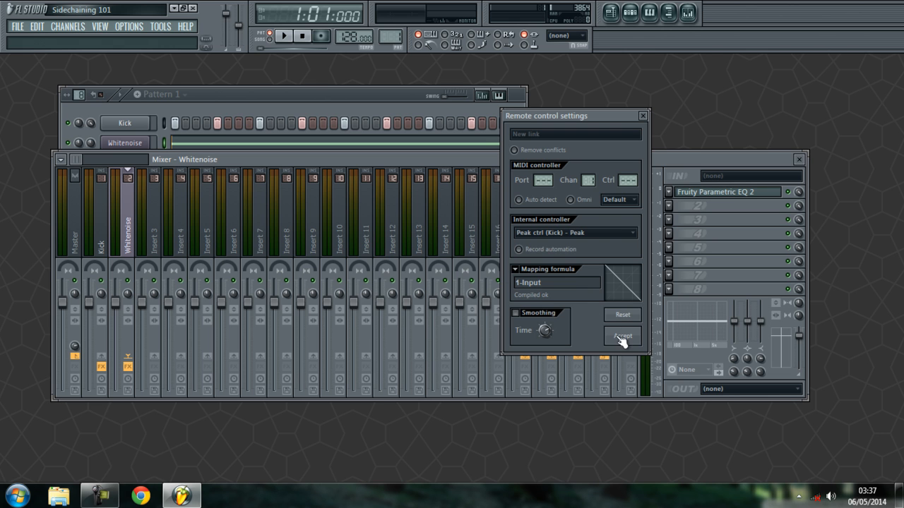
pyautogui.click(621, 336)
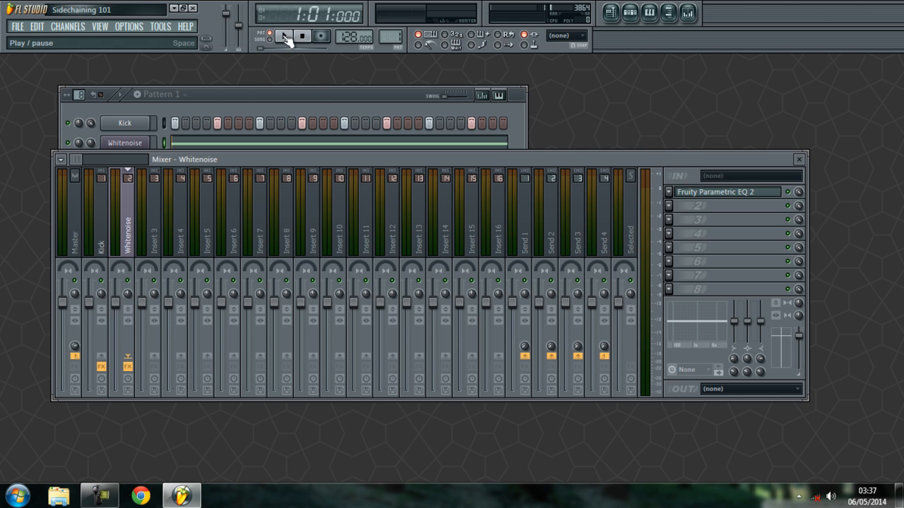
# Step: Audition the ducking, then add a Kick #2 channel with its own steps
pyautogui.click(284, 35)
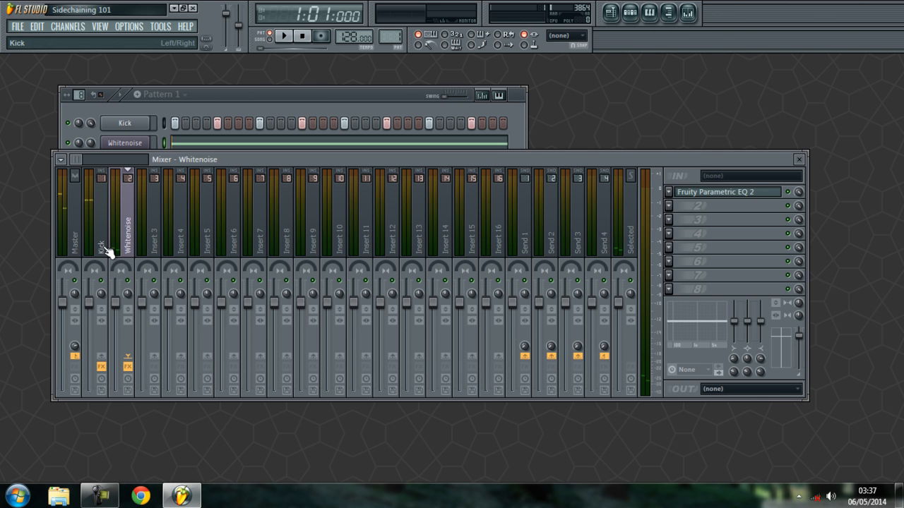
pyautogui.click(102, 233)
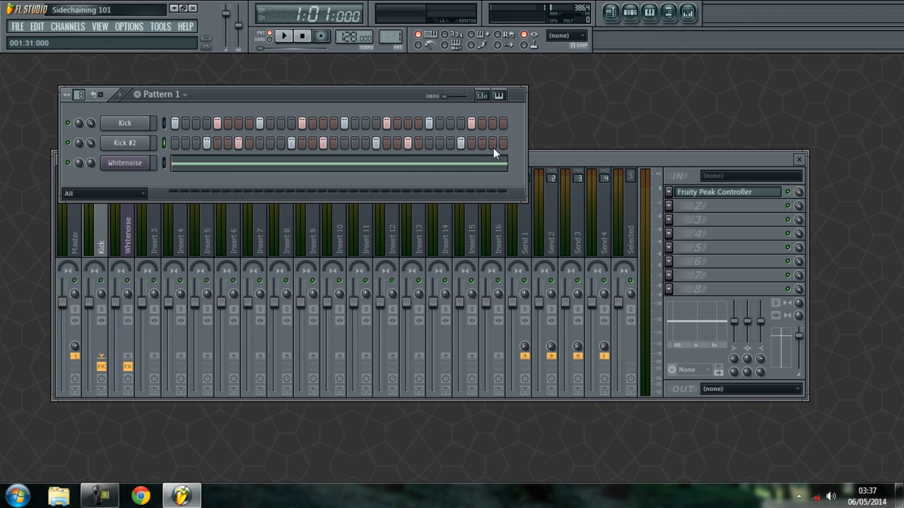
# Step: Check Kick #2's settings and reopen the Whitenoise volume's remote control settings
pyautogui.click(284, 37)
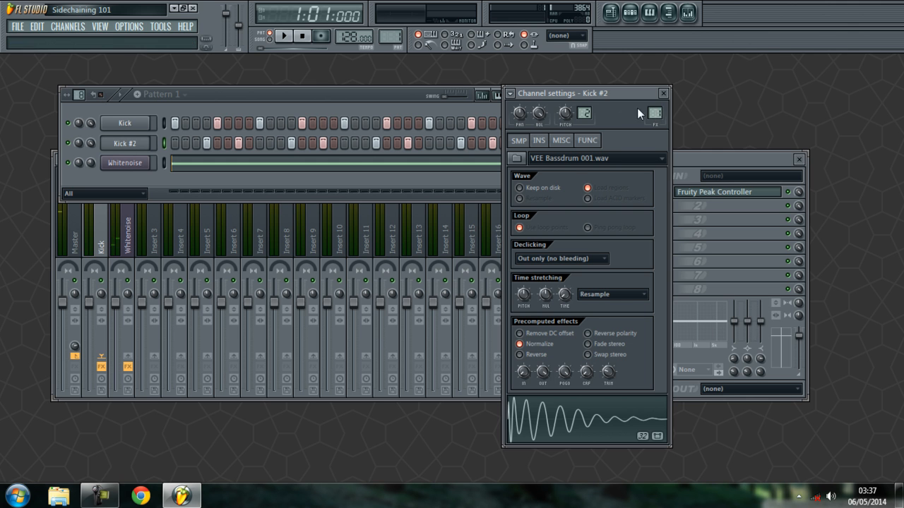
pyautogui.click(662, 94)
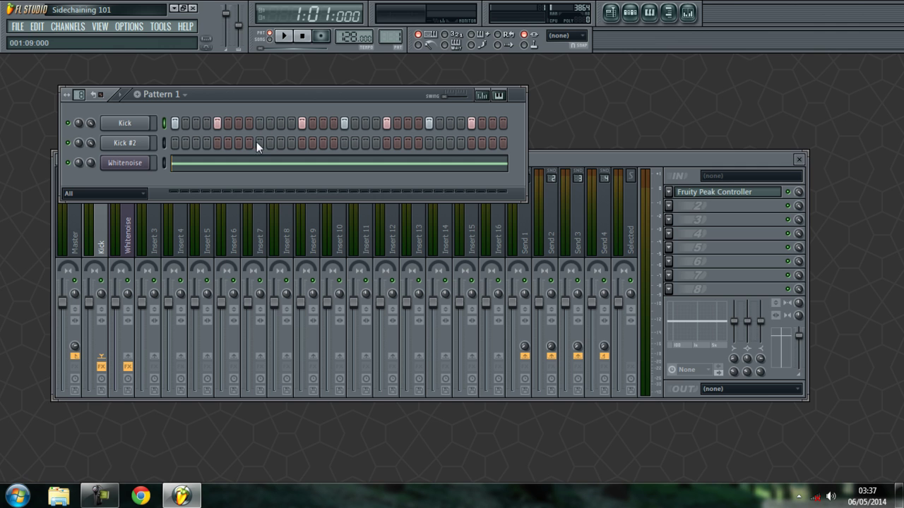
pyautogui.click(260, 143)
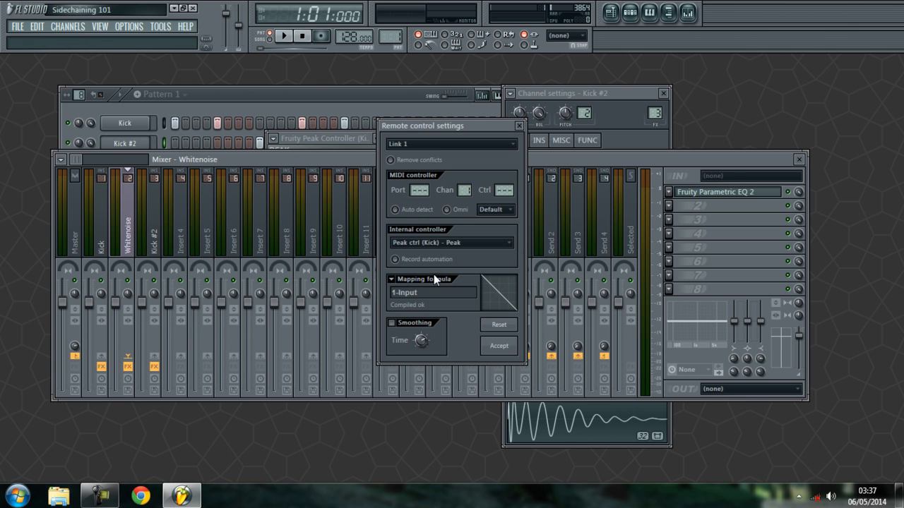
# Step: Load a Fruity Peak Controller on the Kick #2 mixer insert
pyautogui.click(497, 346)
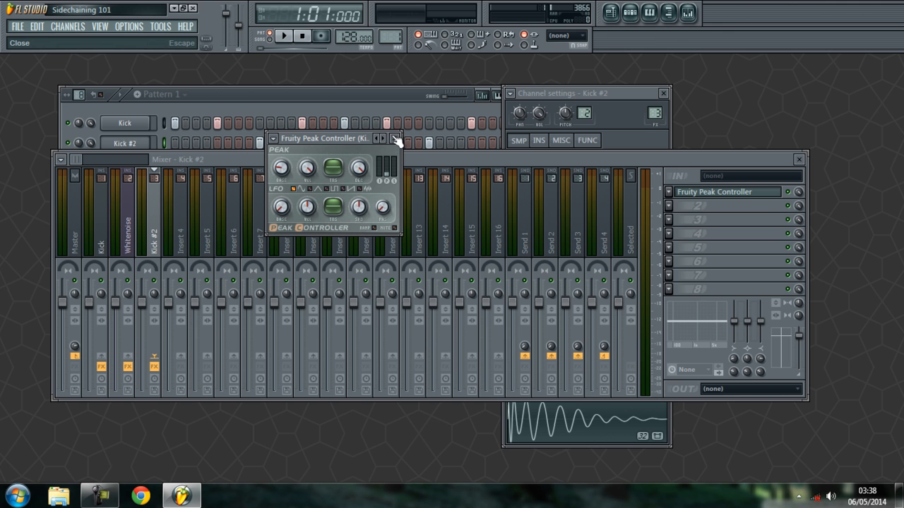
pyautogui.click(395, 139)
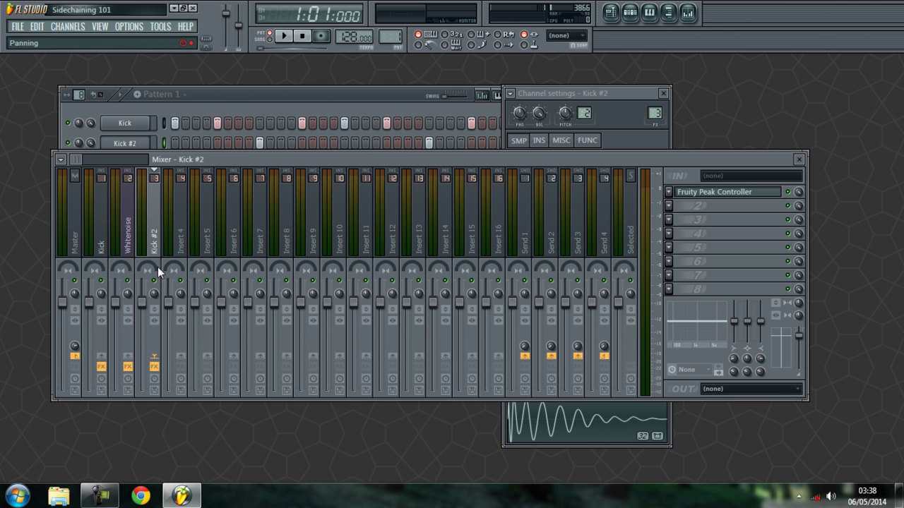
# Step: Add a new link on the Whitenoise volume set to Peak ctrl (Kick #2) - Peak and accept
pyautogui.rightClick(120, 300)
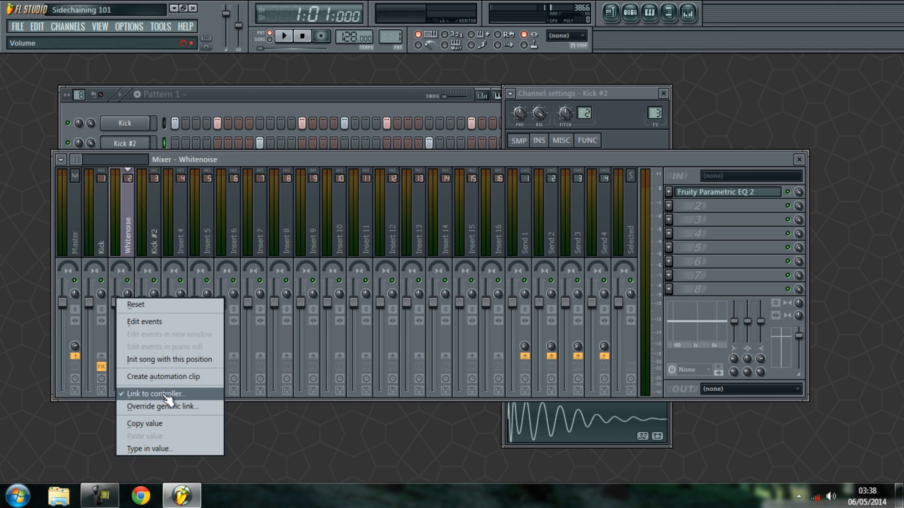
pyautogui.click(156, 392)
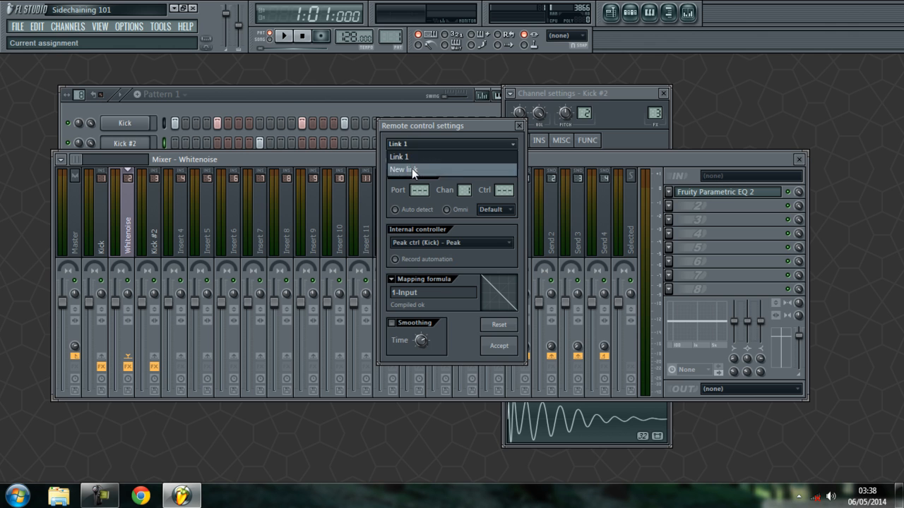
pyautogui.click(403, 170)
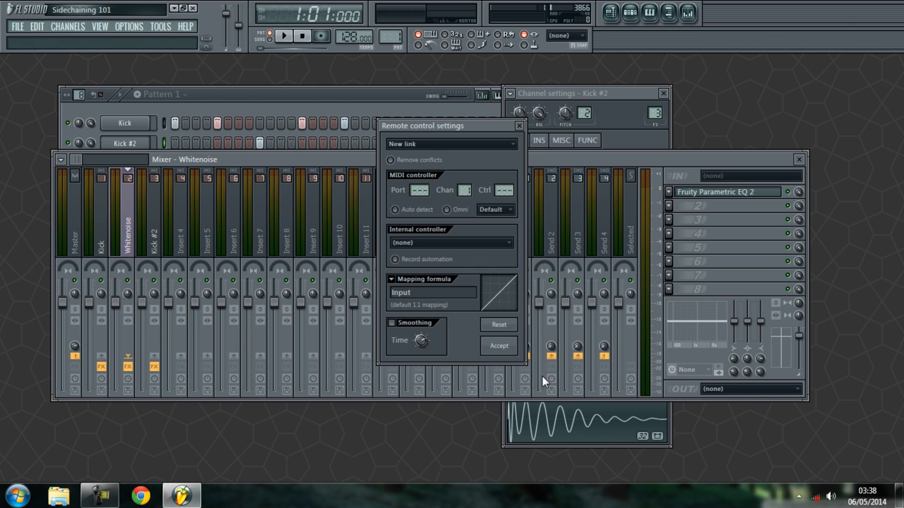
pyautogui.click(450, 243)
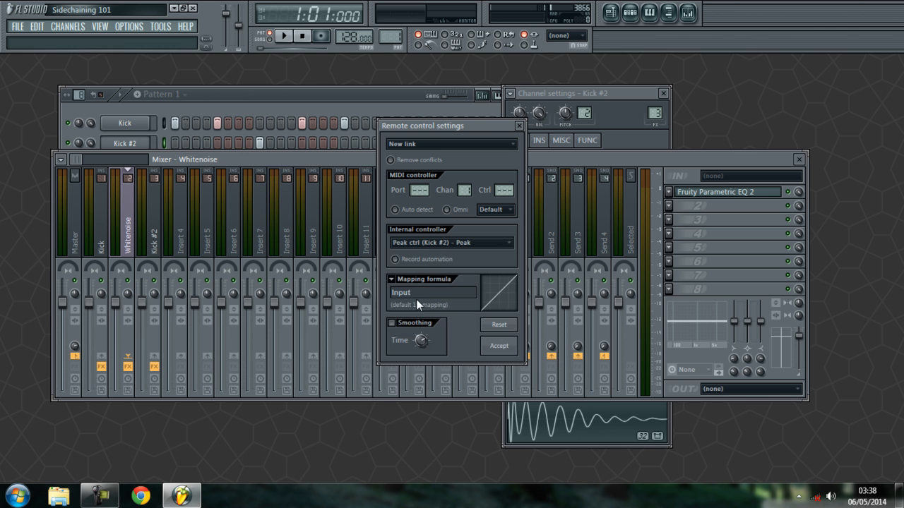
pyautogui.moveTo(392, 283)
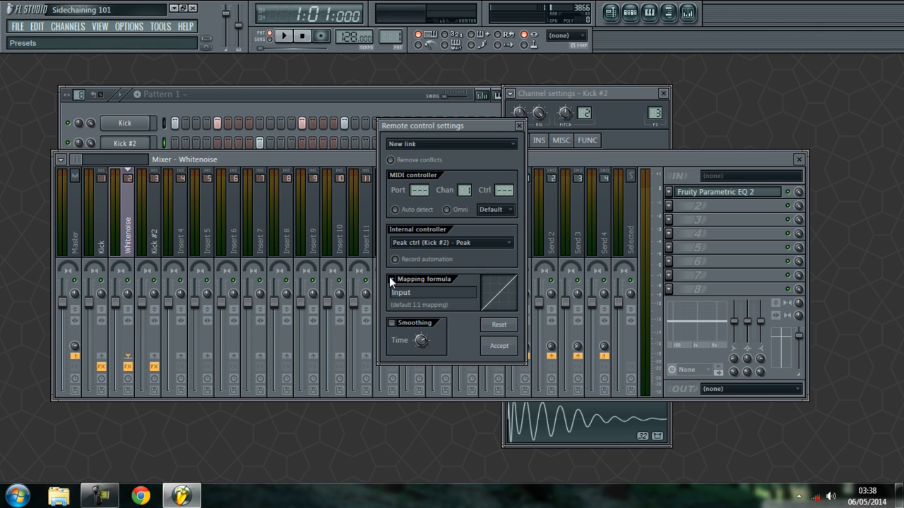
pyautogui.click(520, 126)
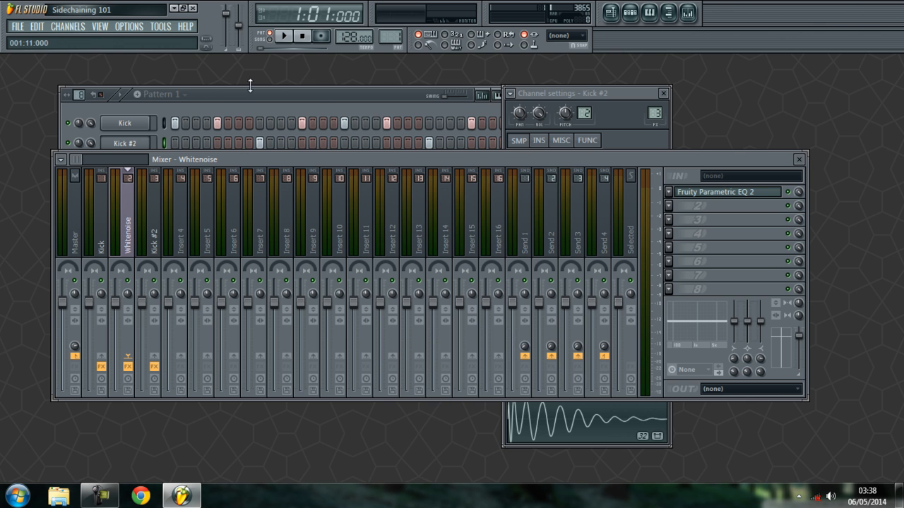
# Step: Play the song to hear the noise duck under both kicks, then stop playback
pyautogui.click(284, 35)
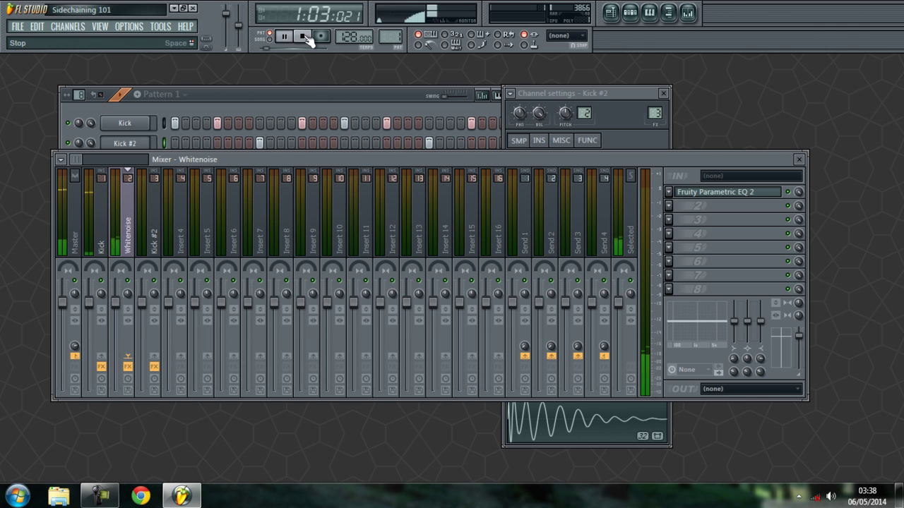
pyautogui.click(285, 37)
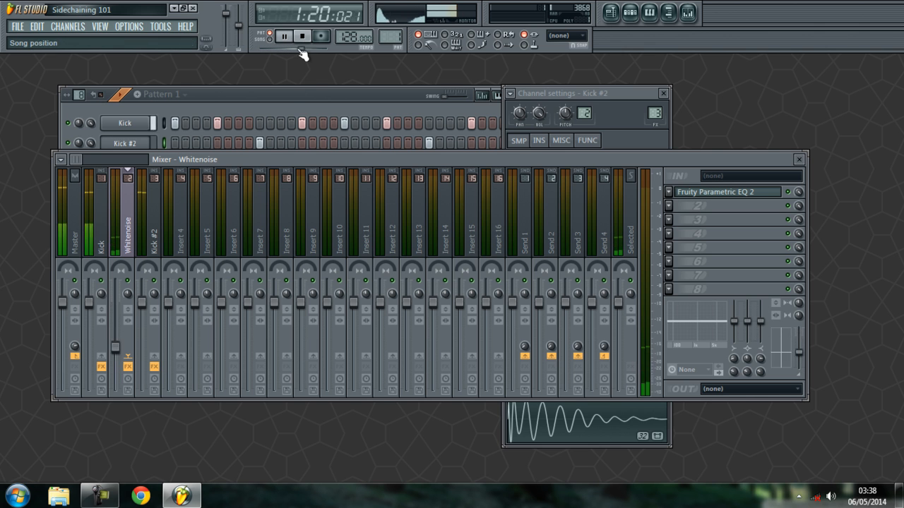
pyautogui.click(284, 37)
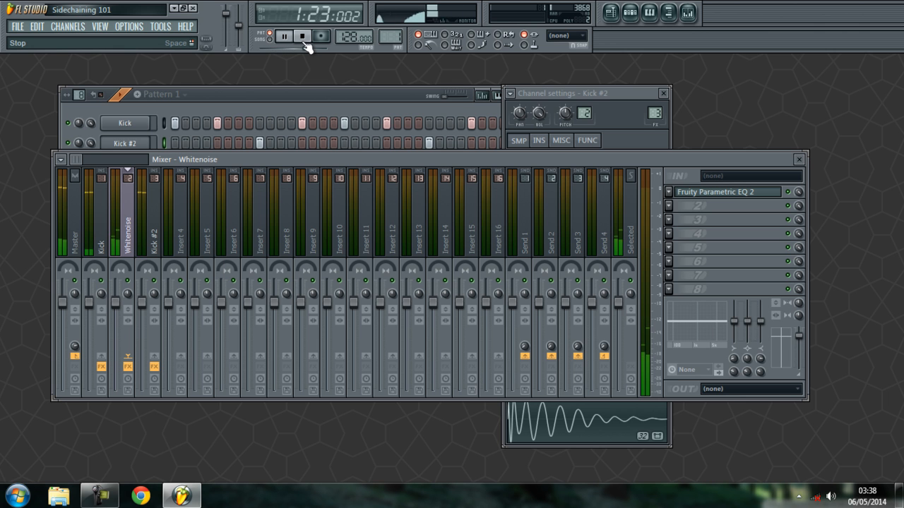
pyautogui.click(302, 36)
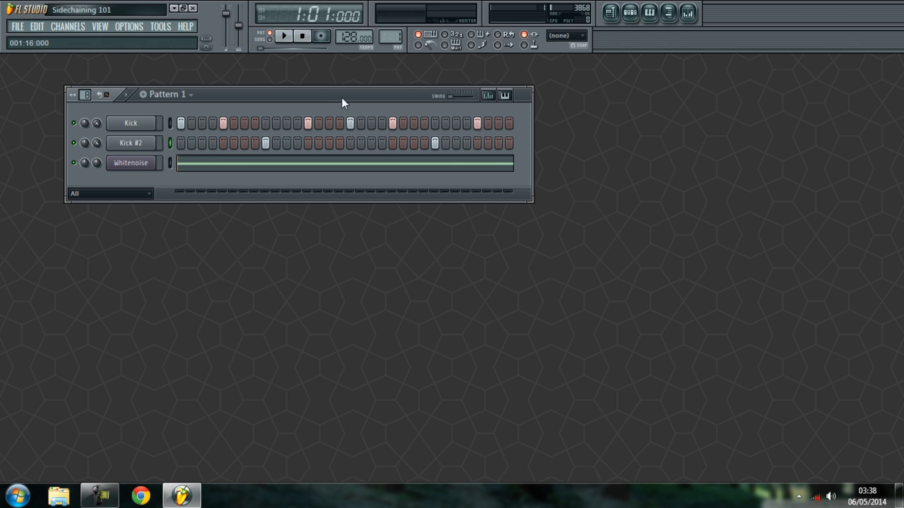
pyautogui.moveTo(346, 94)
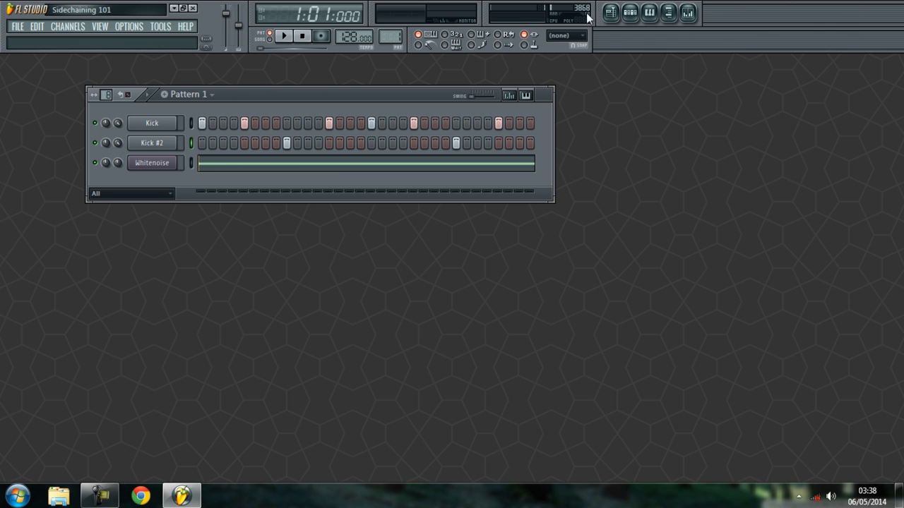
pyautogui.moveTo(412, 76)
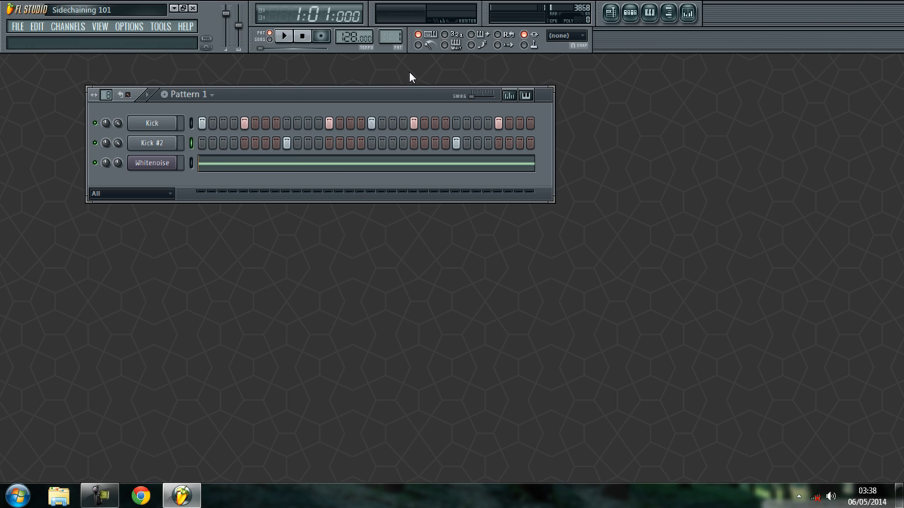